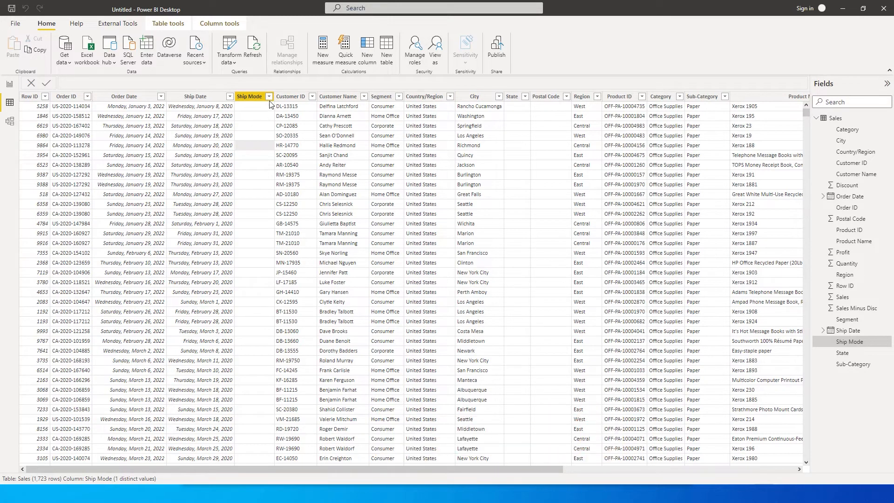
Inspect the values held in the Ship Mode and State columns without filtering.
click(268, 96)
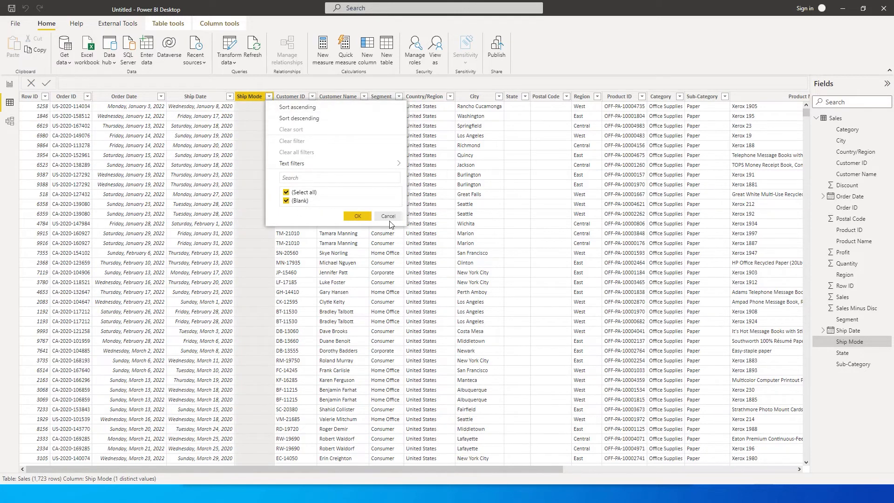
click(511, 96)
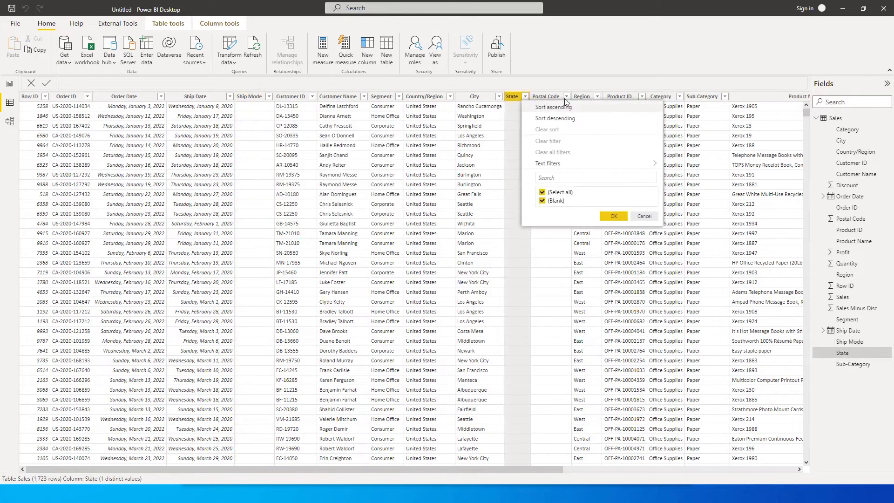
mouse_move(637, 221)
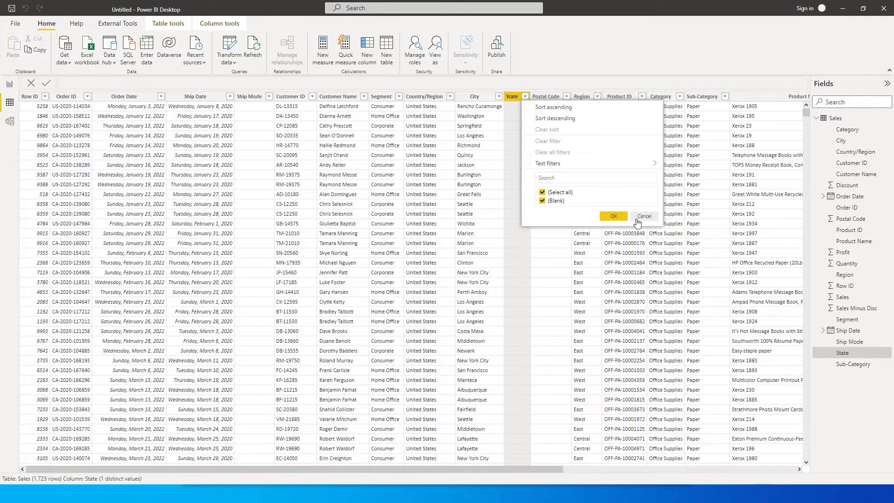
click(613, 216)
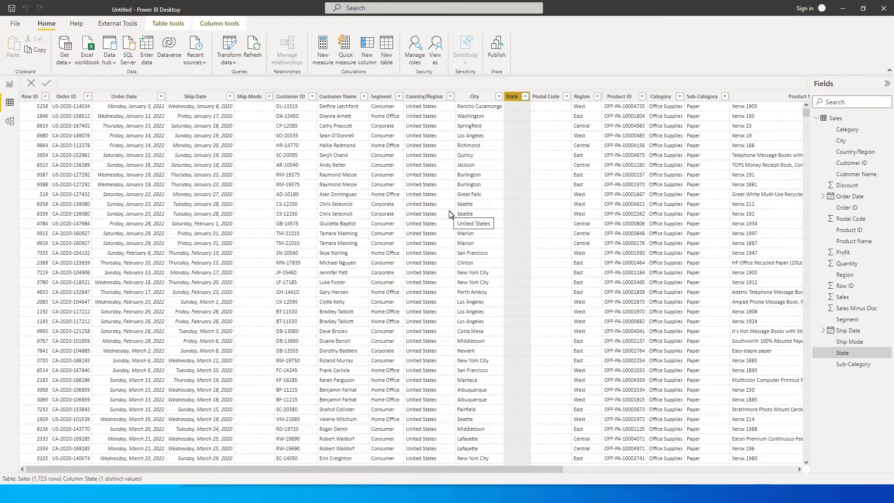
Open the Sales query in Power Query Editor, remove Ship Mode, then undo that removal.
click(230, 46)
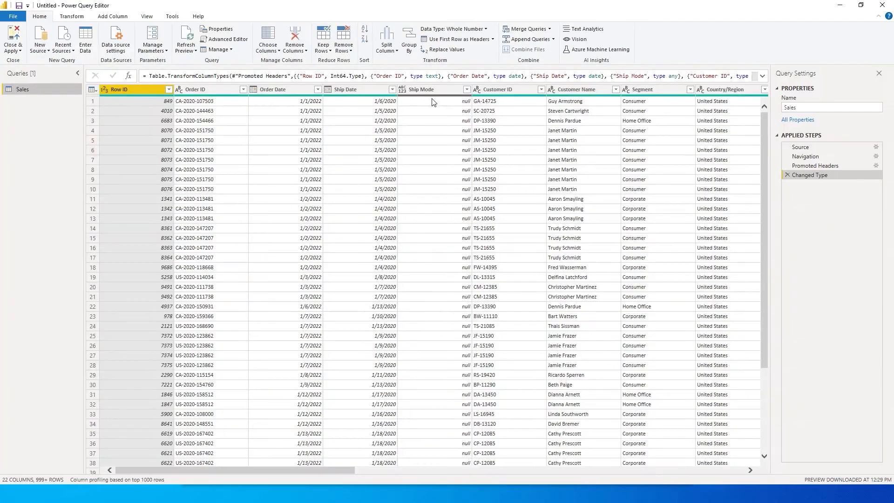
right_click(433, 89)
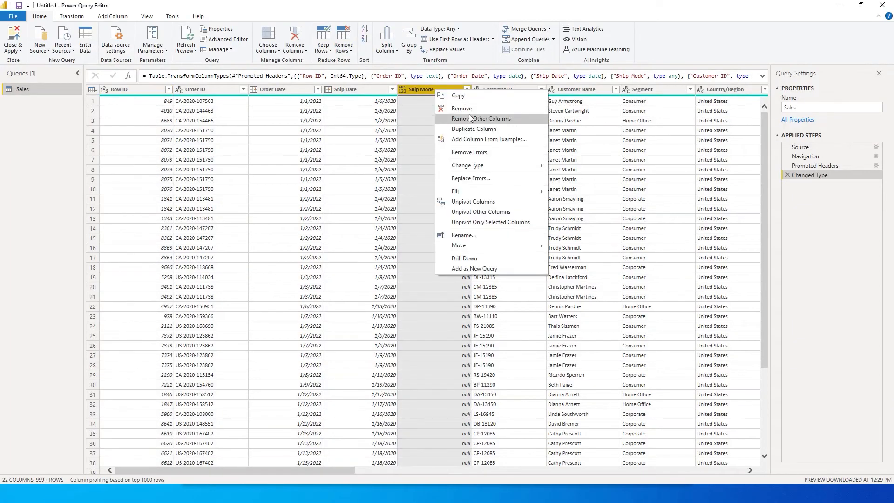
click(461, 109)
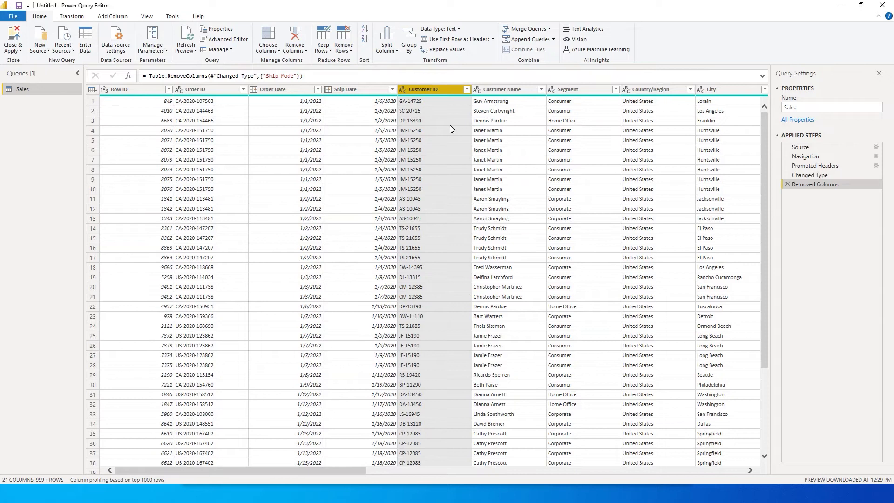
mouse_move(791, 300)
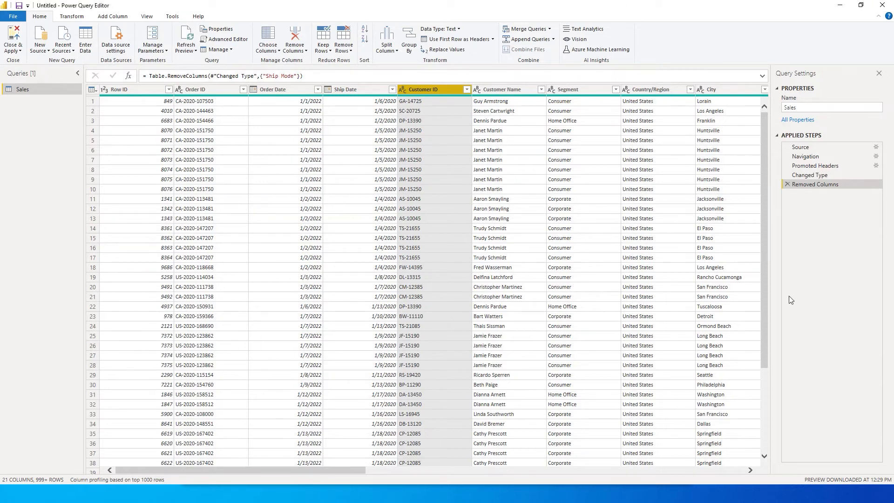
click(786, 184)
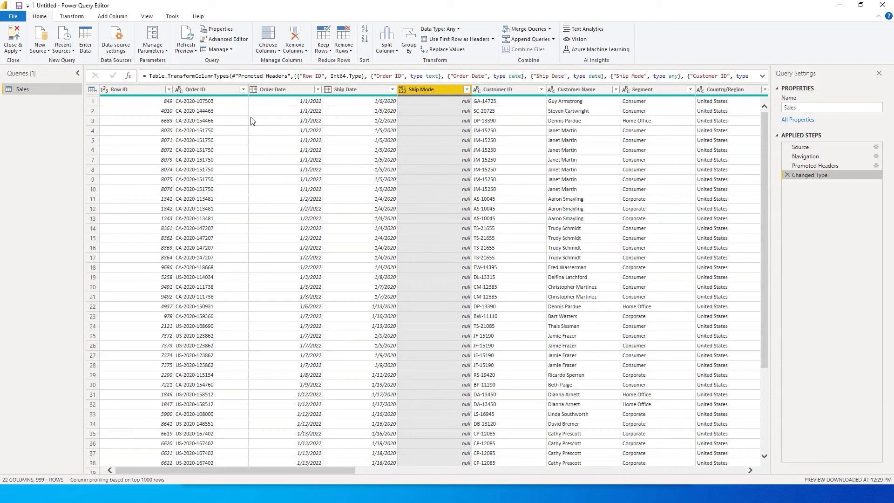
mouse_move(272, 107)
text(each List.NonNullCount (Table.Column(#"Changed Type",_)) = 0 ))
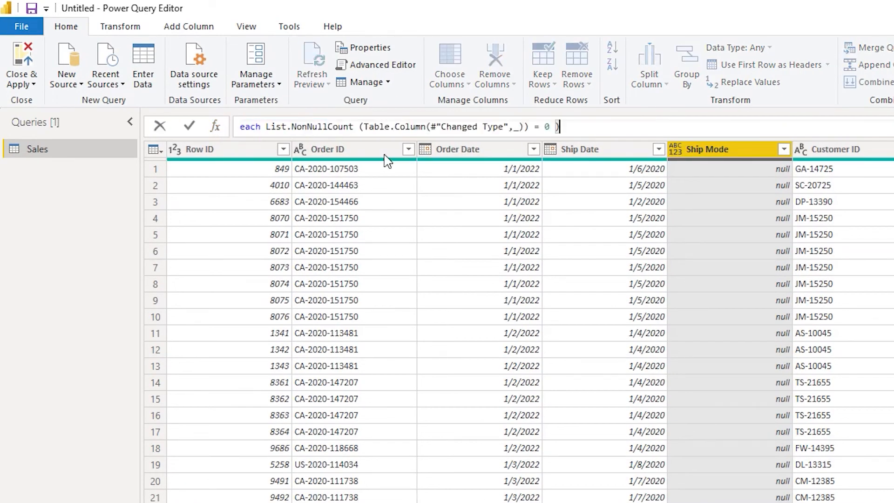
Enter a custom step formula selecting Changed Type columns by List.NonNullCount, with the condition inverted.
click(189, 126)
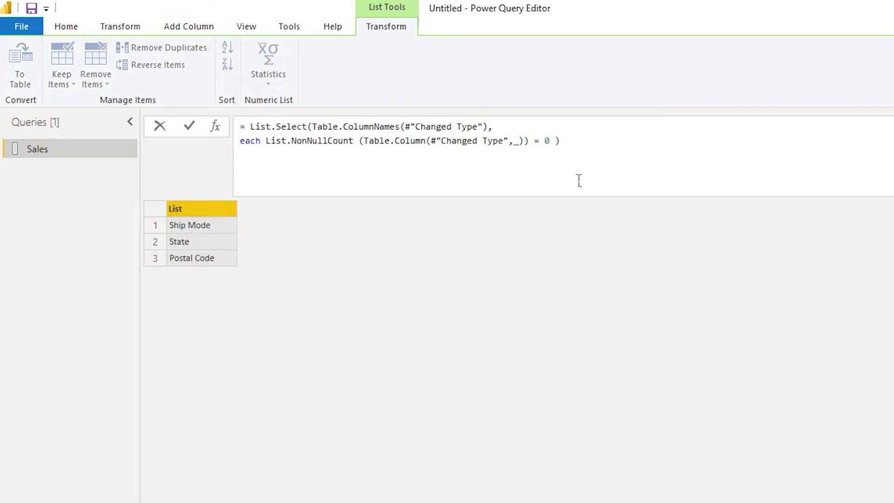
text(<>)
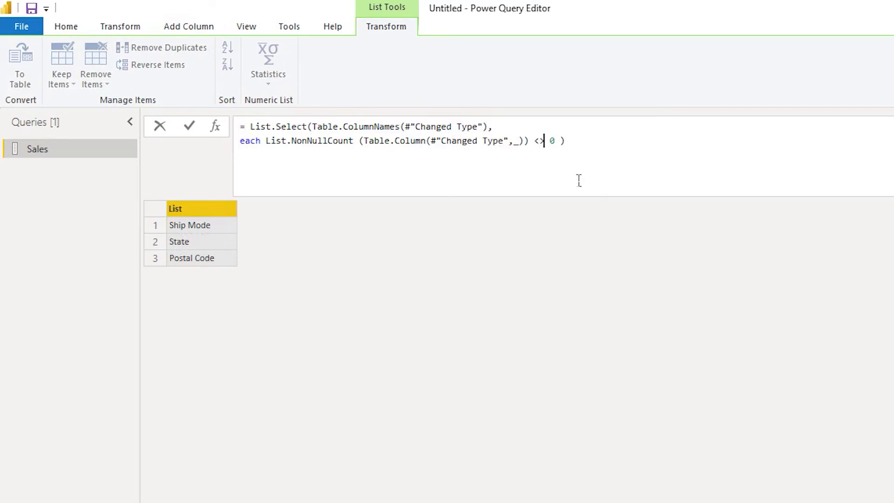
click(189, 125)
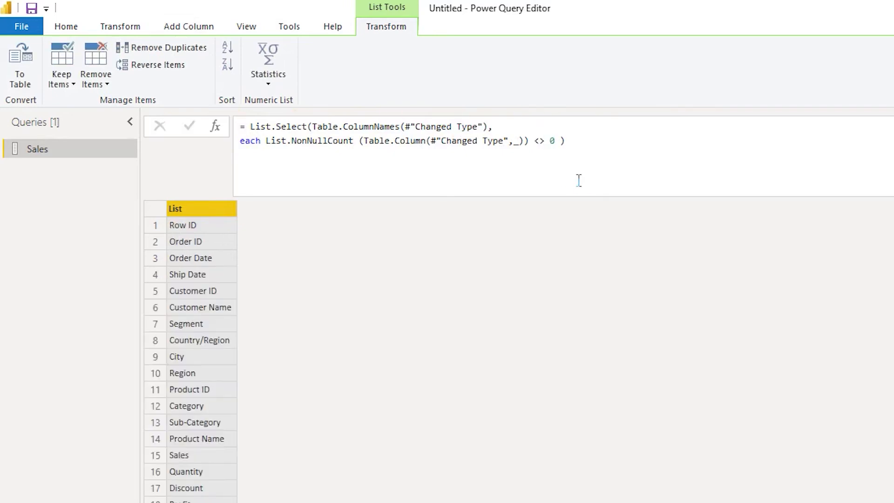
mouse_move(191, 391)
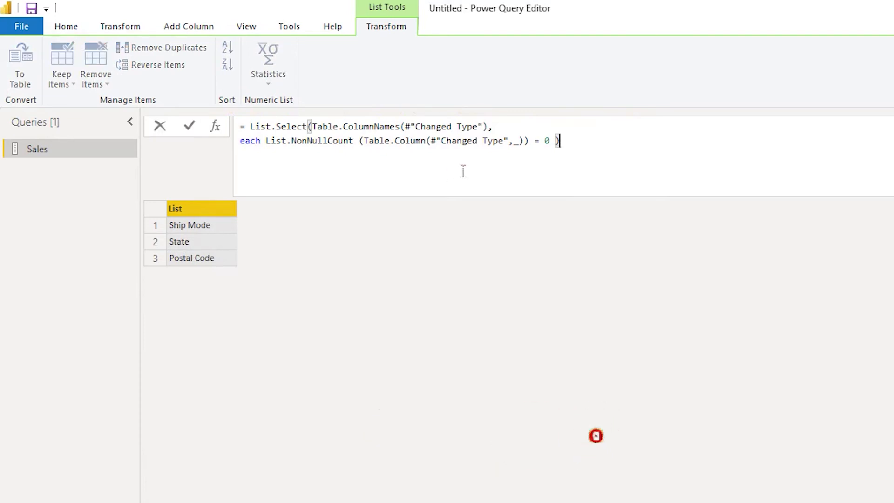
mouse_move(605, 160)
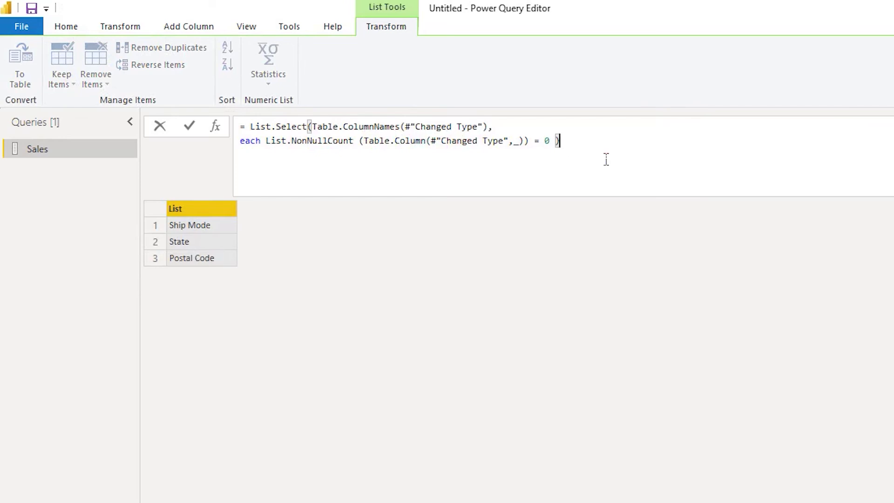
mouse_move(493, 141)
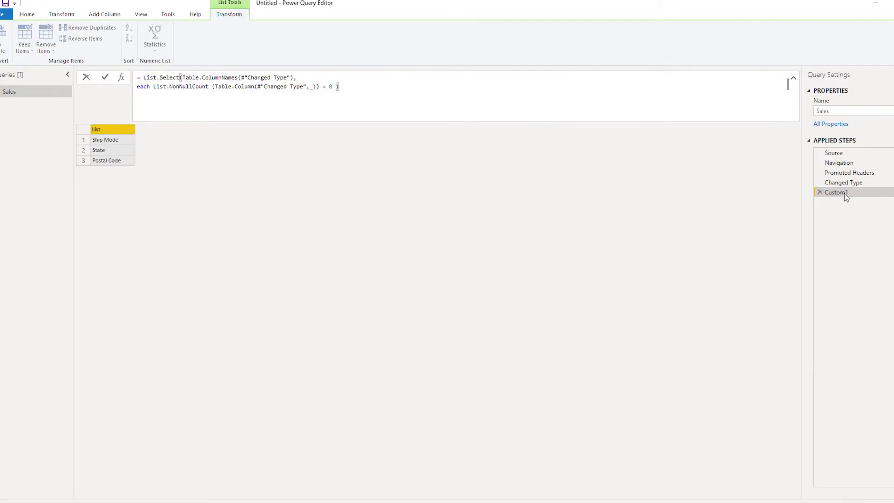
mouse_move(848, 199)
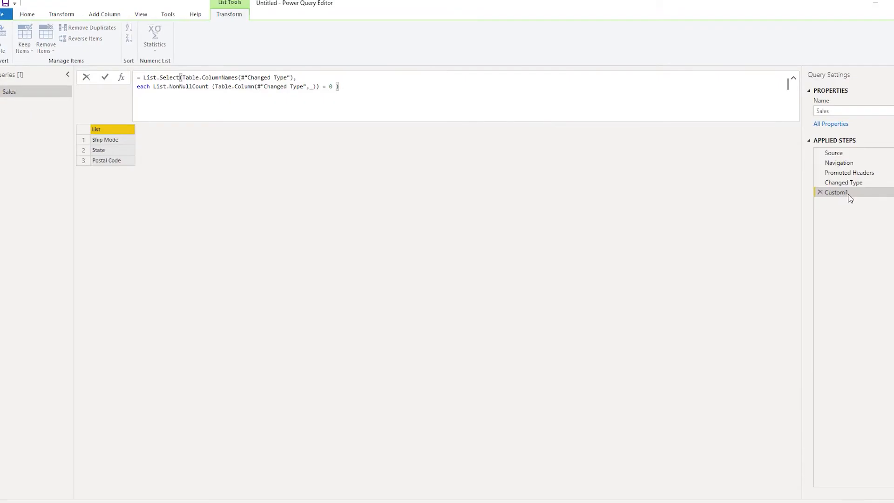
Rename the custom step Remove_Null_Columns and finish its formula ending #"Changed Type",_)) = 0.
right_click(836, 193)
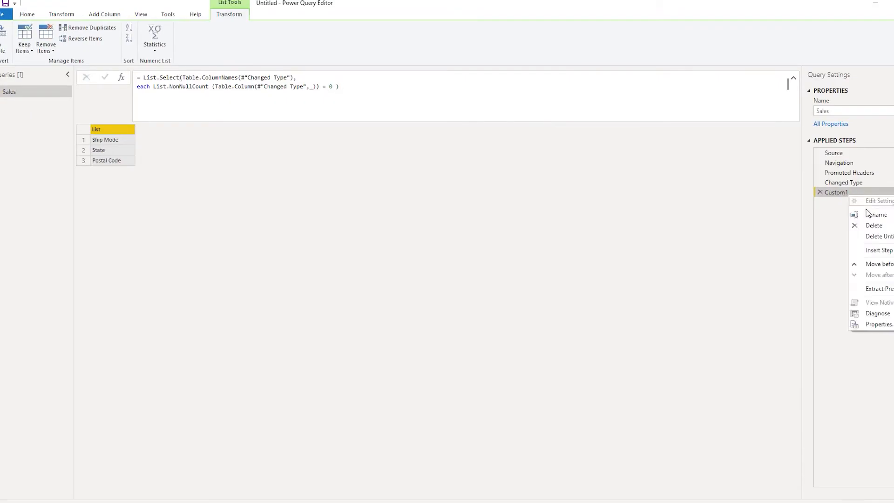
click(876, 214)
text(Remove_Null_Columns)
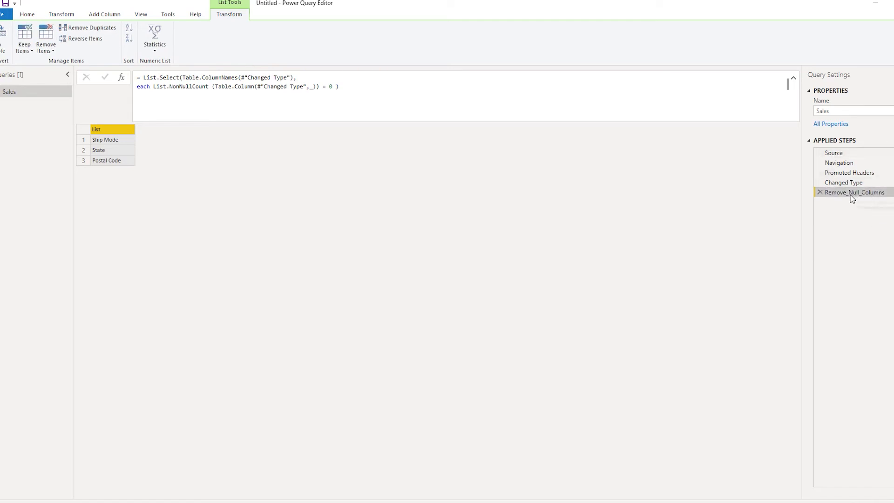
mouse_move(859, 200)
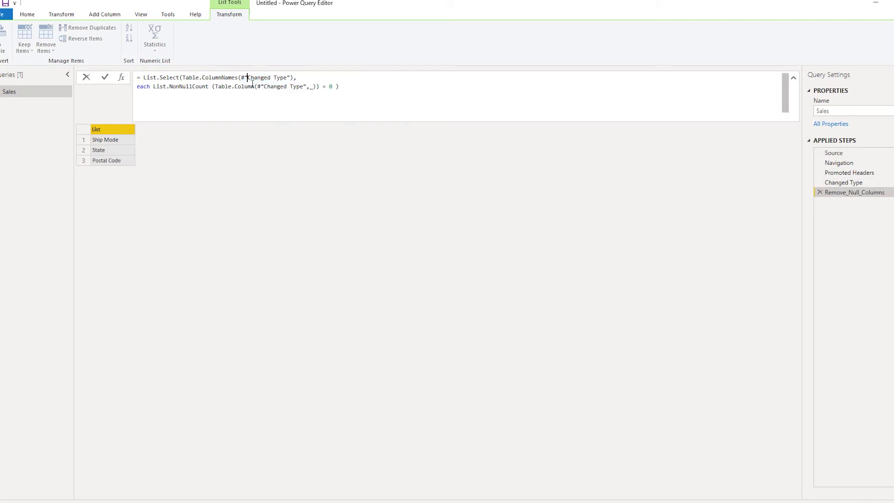
text(Pr)
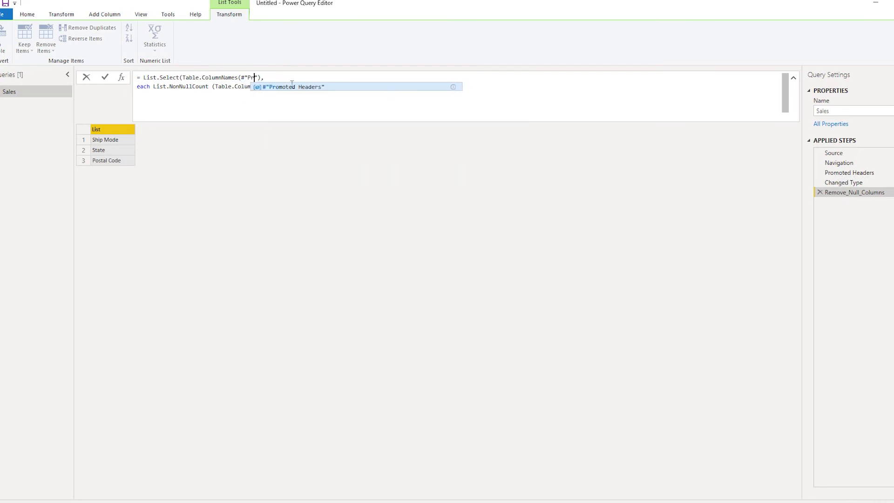
text(mo)
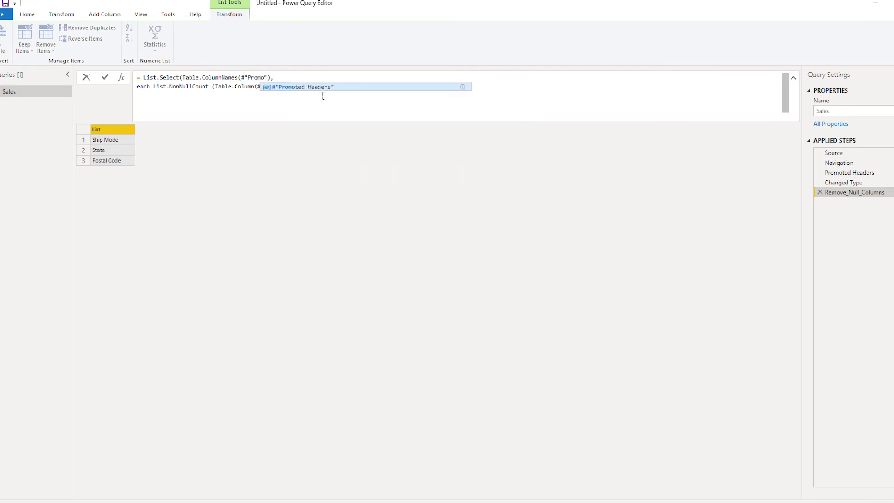
text(#"Changed Type",_)) = 0 ))
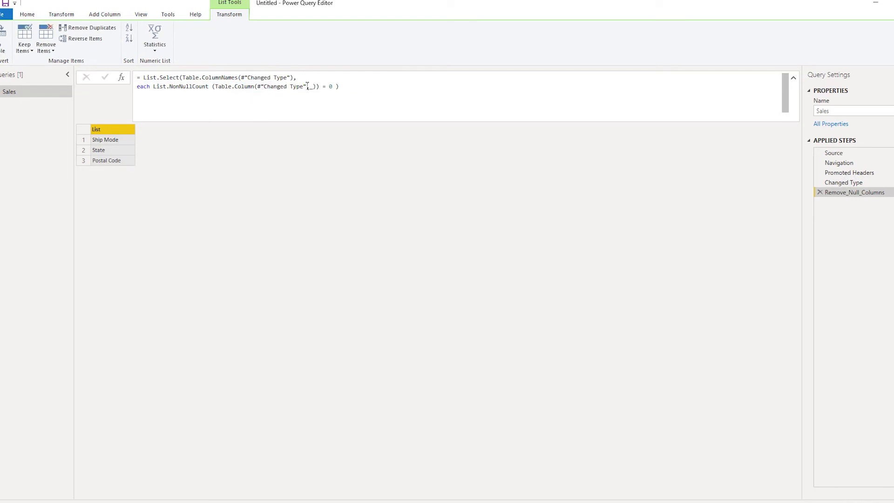
mouse_move(843, 182)
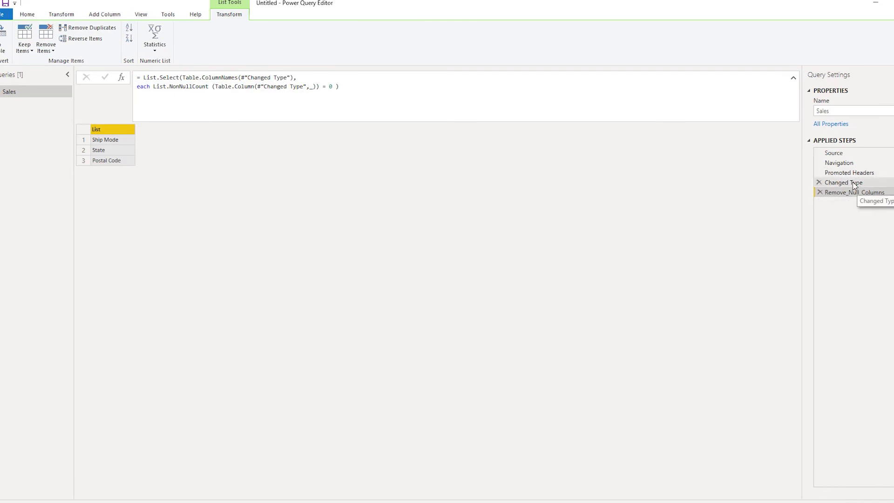
Insert a Removed Columns step dropping Ship Mode after Changed Type, then view Remove_Null_Columns.
click(844, 182)
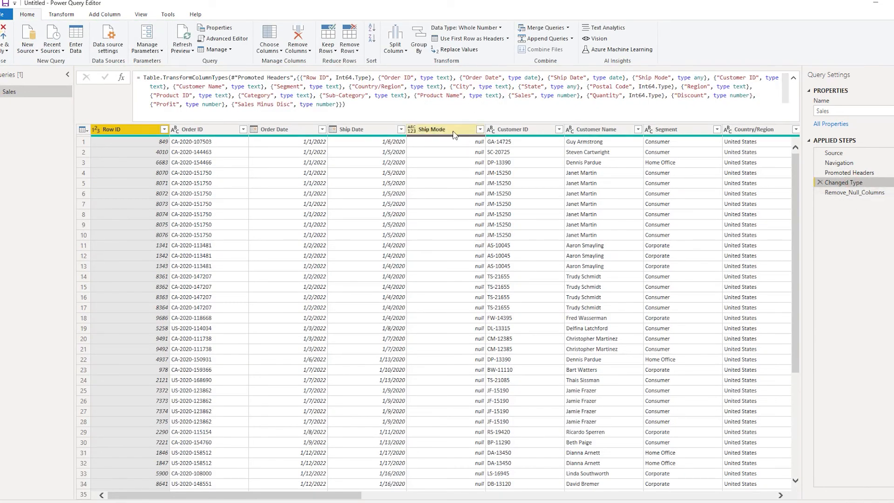
click(444, 129)
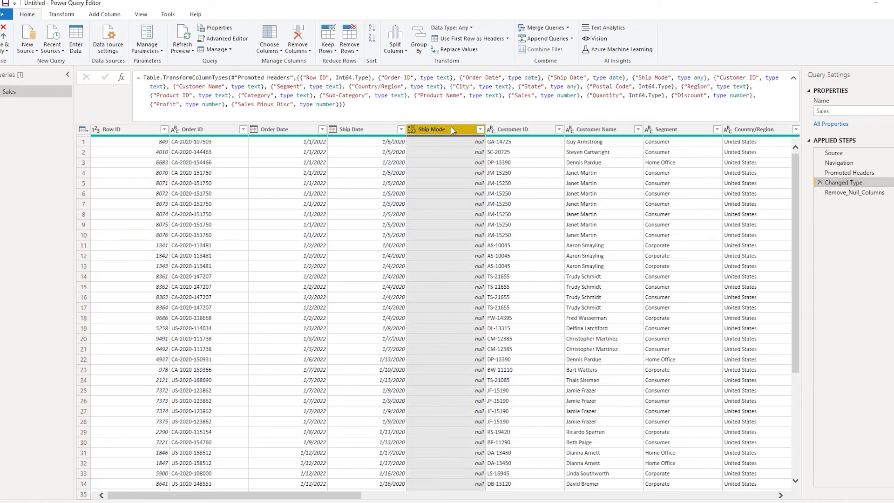
right_click(444, 129)
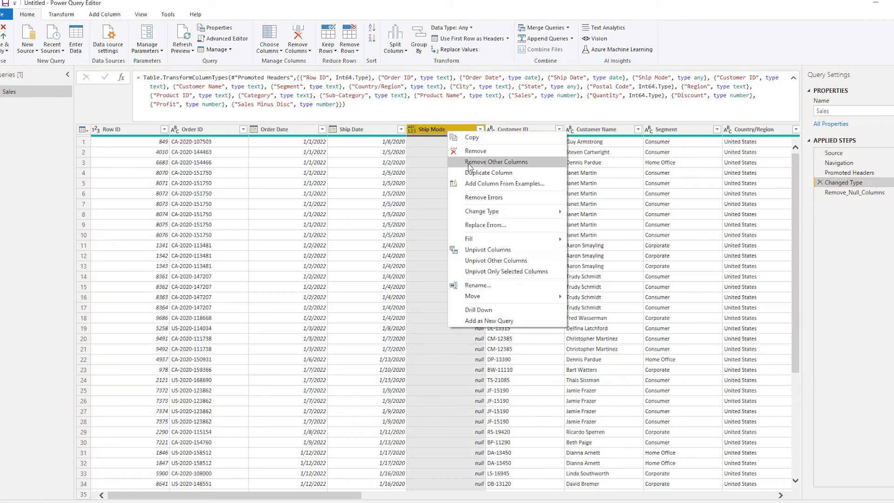
click(496, 162)
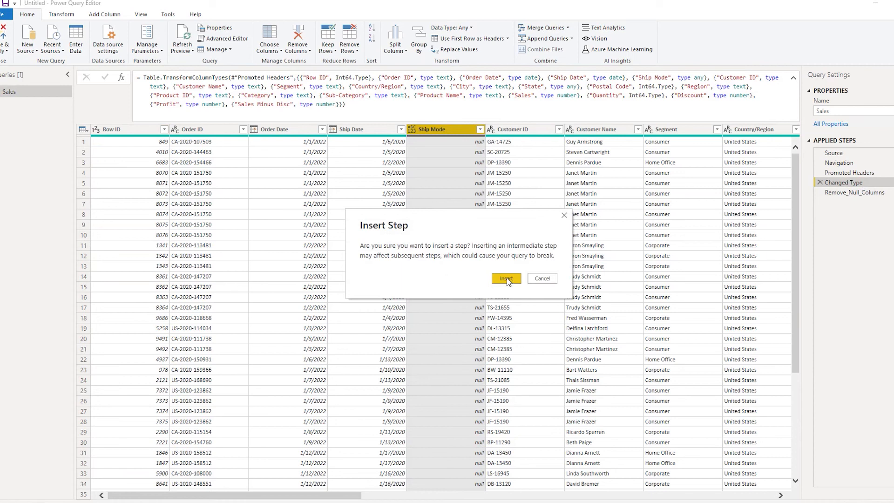
click(504, 279)
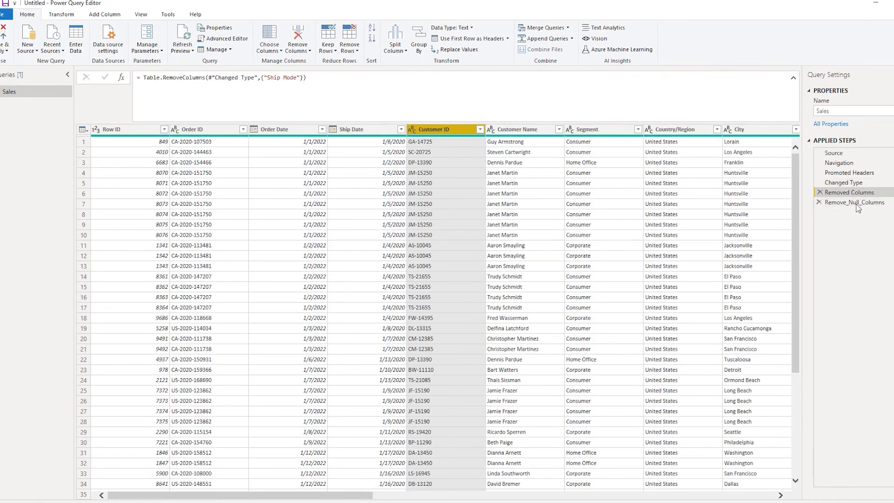
click(855, 202)
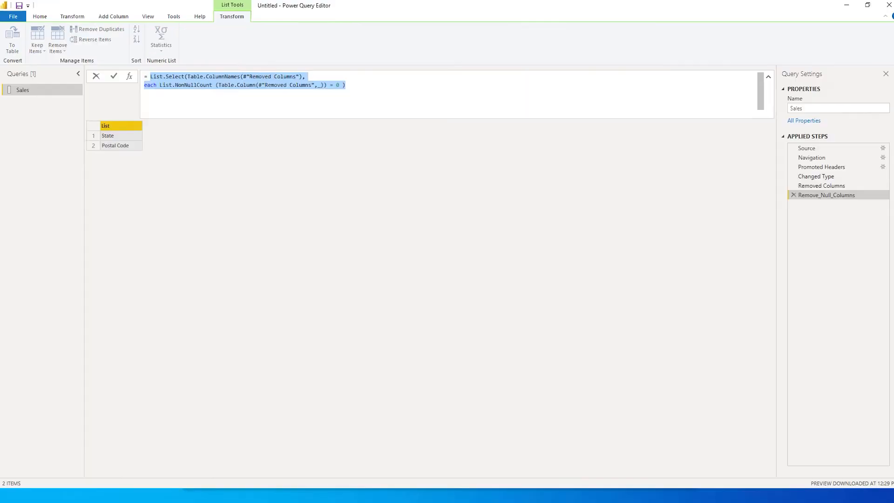
mouse_move(811, 184)
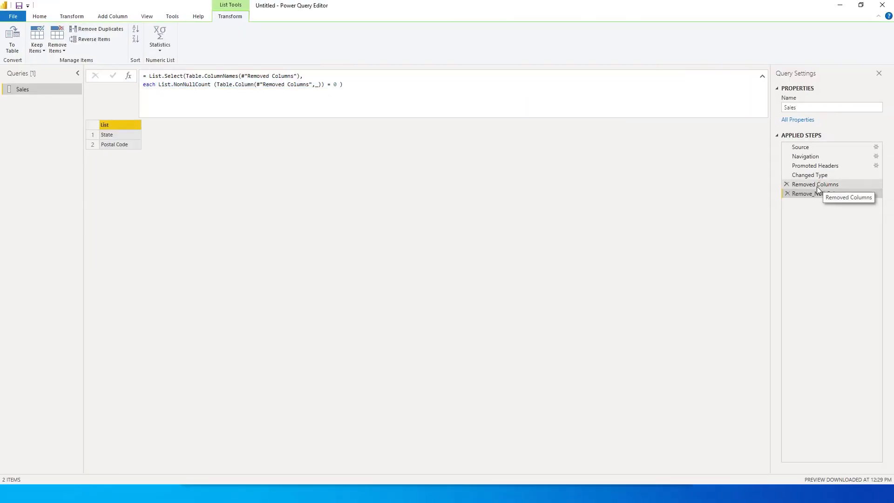
Select the Removed Columns step to show its Ship Mode removal formula.
click(814, 184)
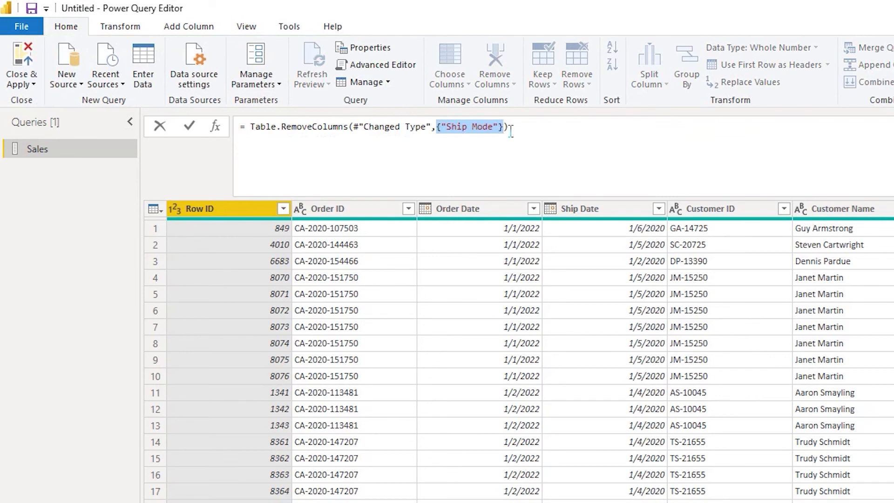
mouse_move(493, 144)
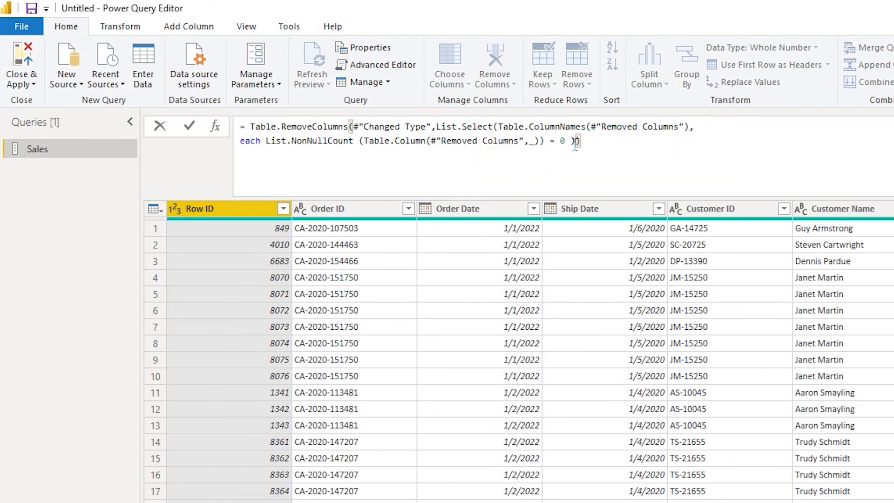
Replace the #"Removed Columns" reference in the formula with #"Changed Type" from IntelliSense.
double_click(635, 127)
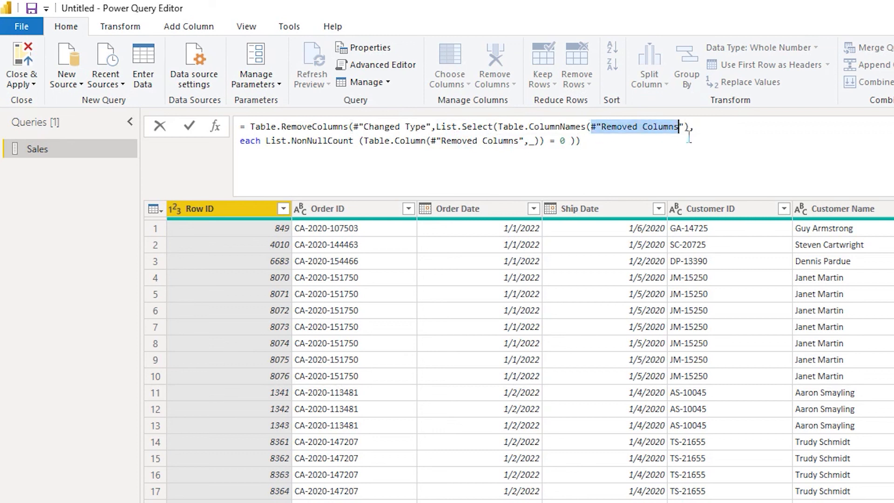
text(Ch)
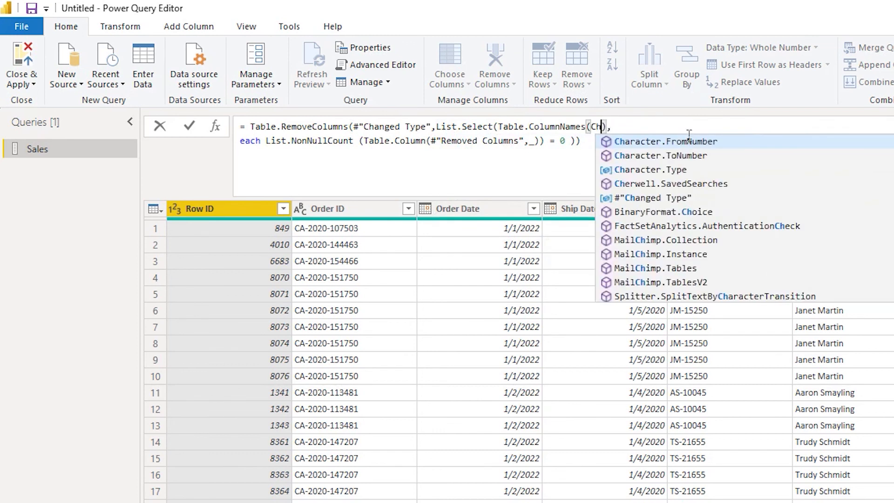
click(652, 198)
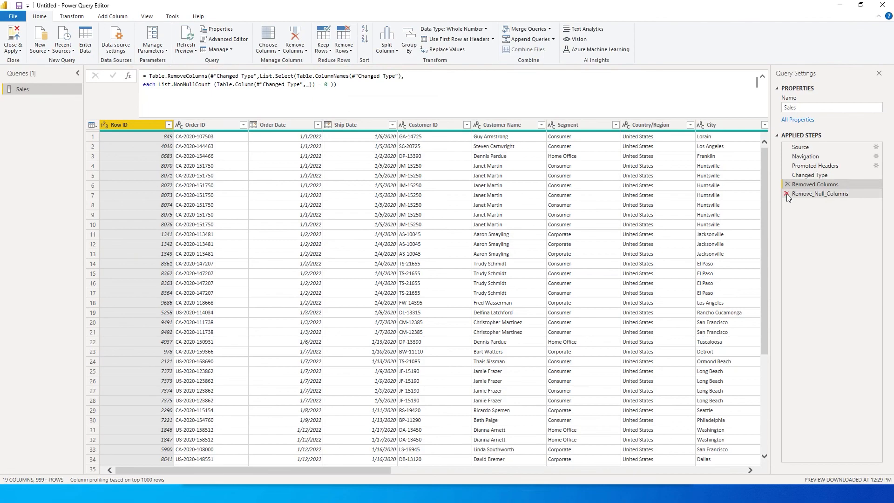
Delete Remove_Null_Columns and review Changed Type's null State and Postal Code columns.
click(787, 193)
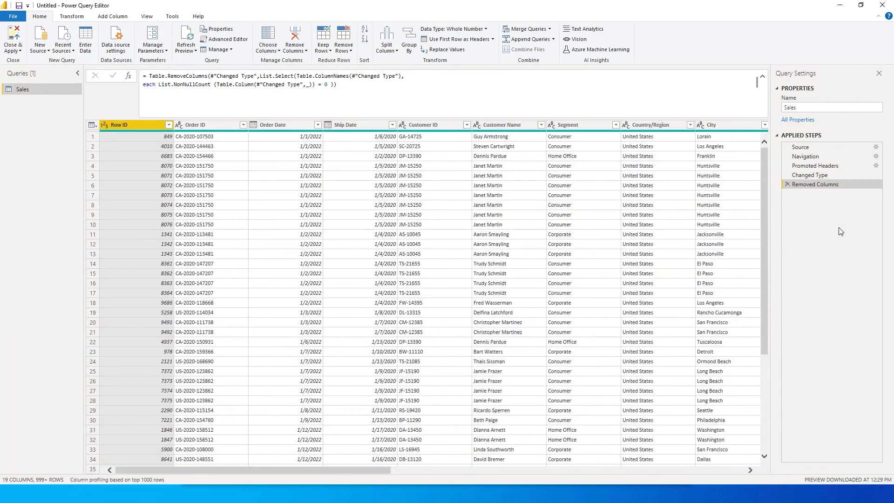
click(788, 184)
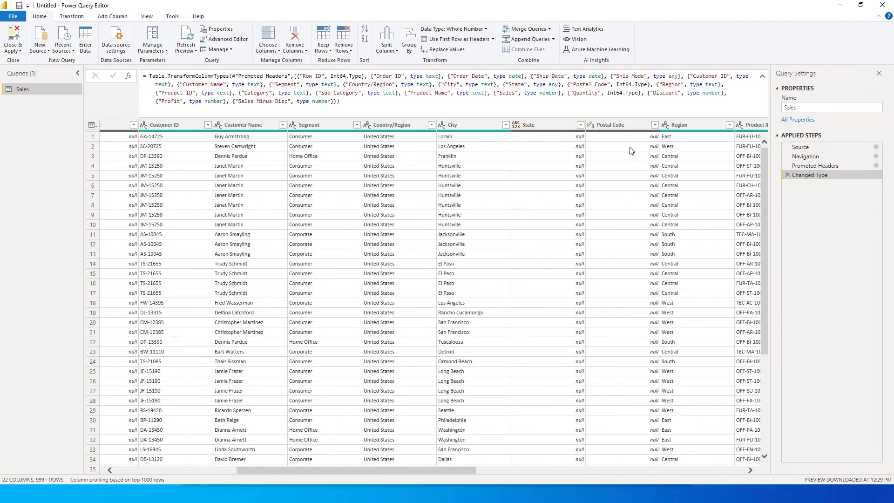
mouse_move(717, 188)
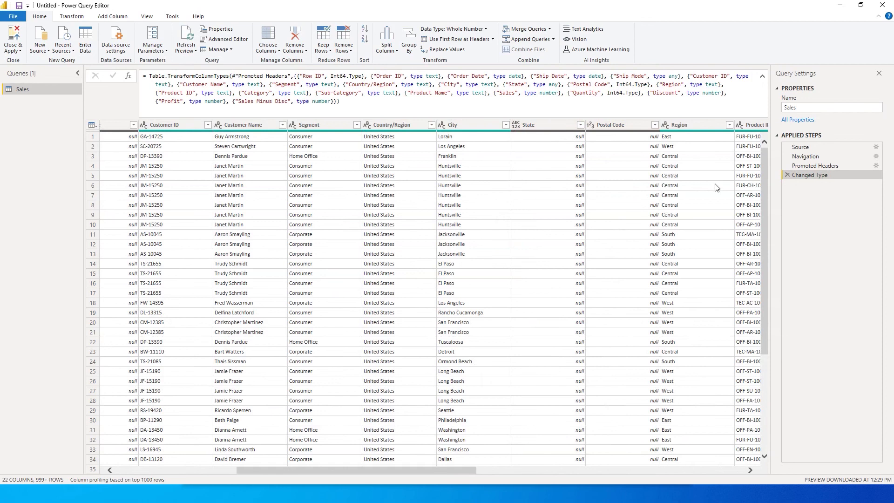